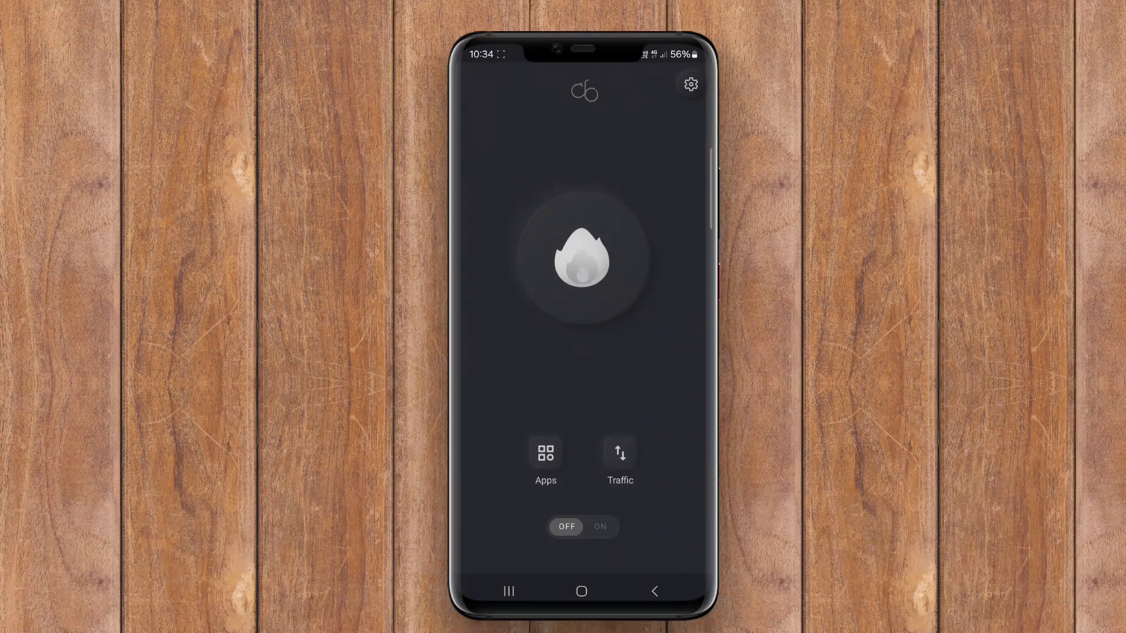
# - Enable the Enhanced block list in settings and return to the main screen
pyautogui.click(690, 85)
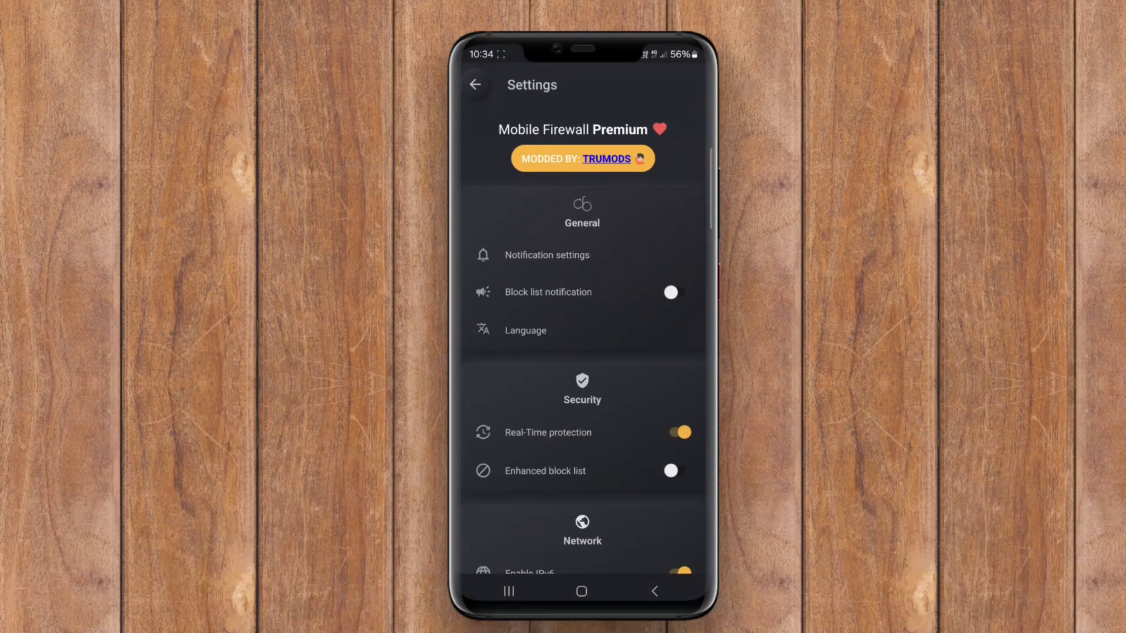
pyautogui.click(671, 472)
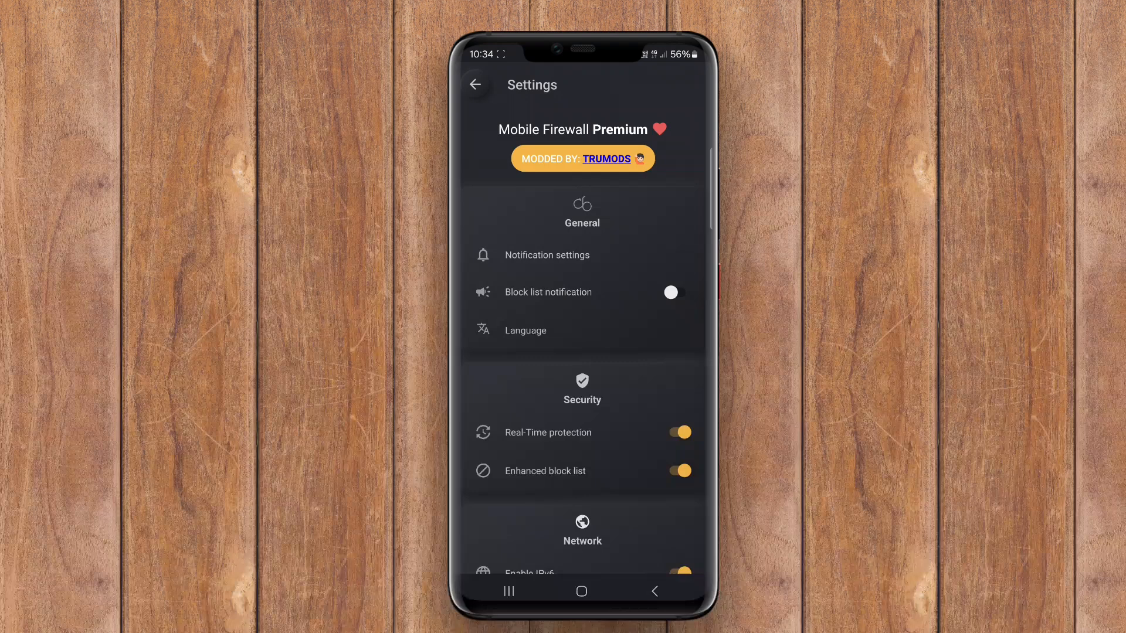
pyautogui.click(477, 84)
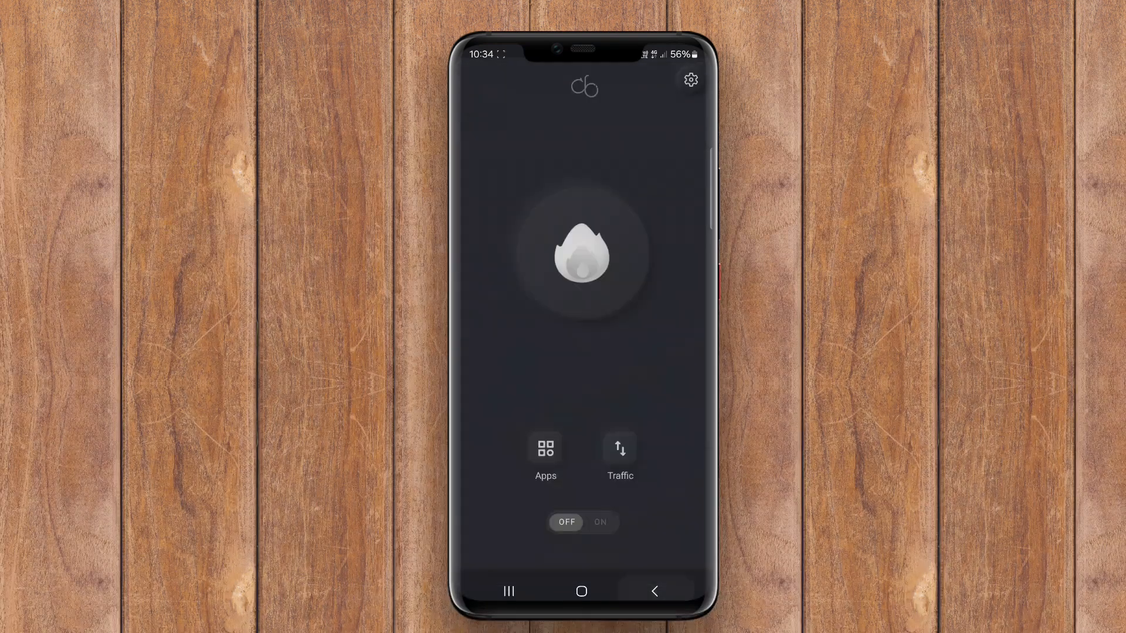
# - Switch the firewall ON and browse the Traffic log of outgoing connections
pyautogui.click(599, 522)
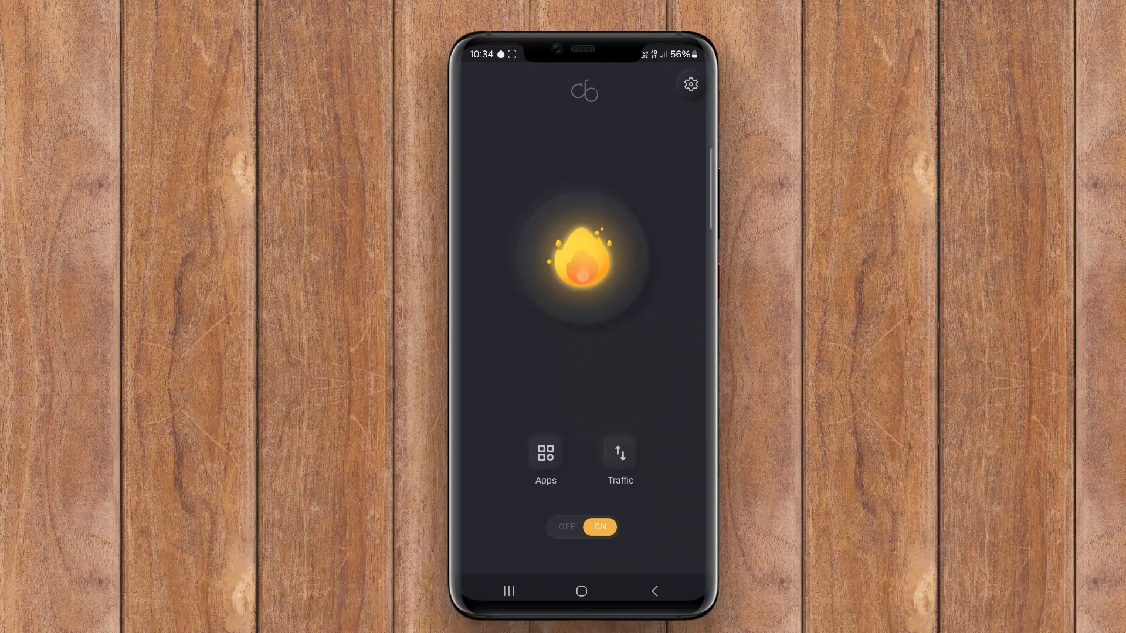
pyautogui.click(619, 453)
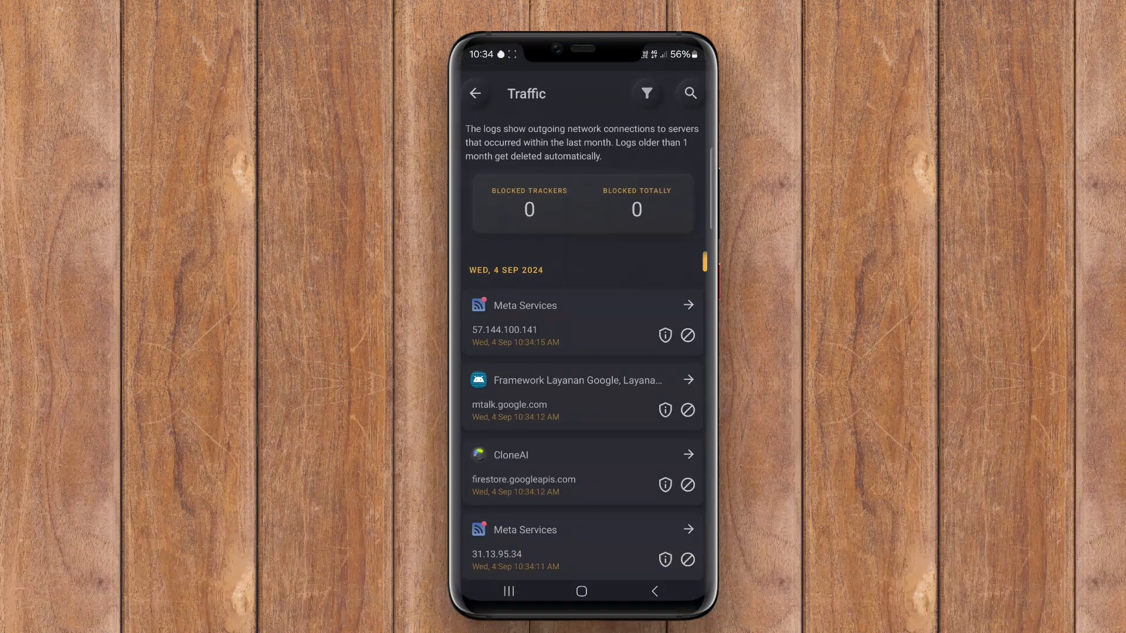
pyautogui.scroll(-3)
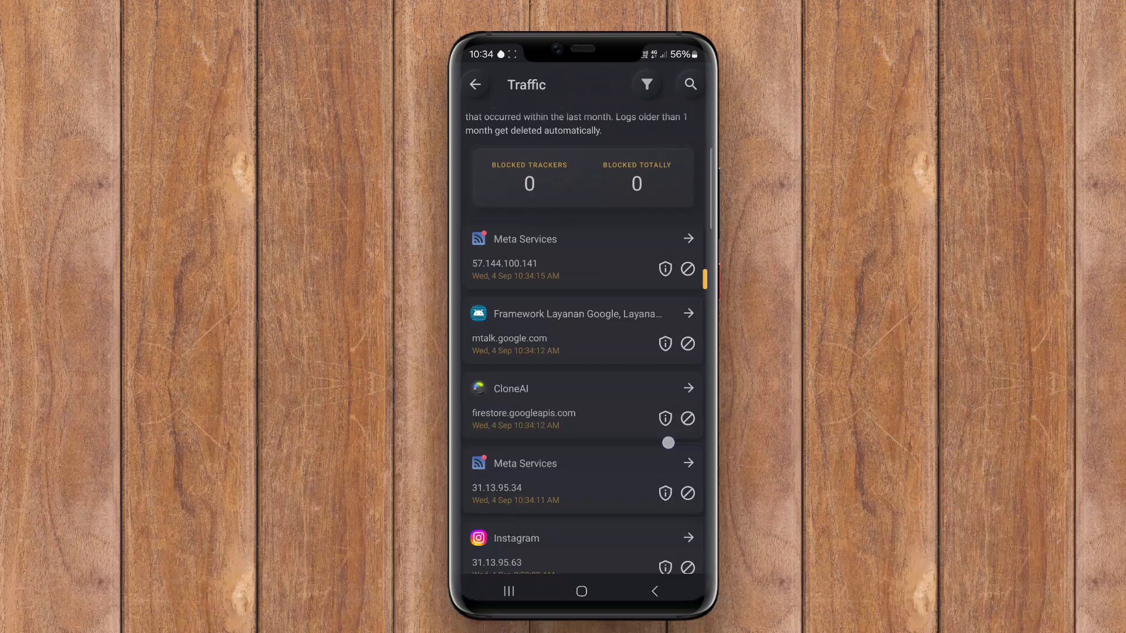
pyautogui.scroll(-3)
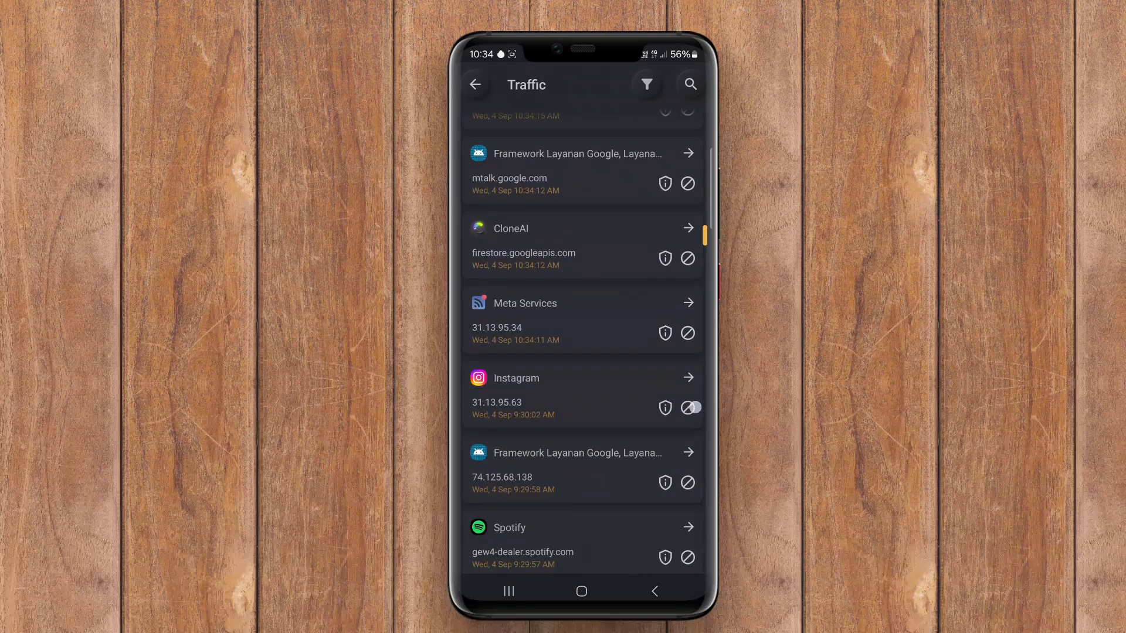
# - Filter the log to Instagram's connections, then clear the filter to show all
pyautogui.click(690, 409)
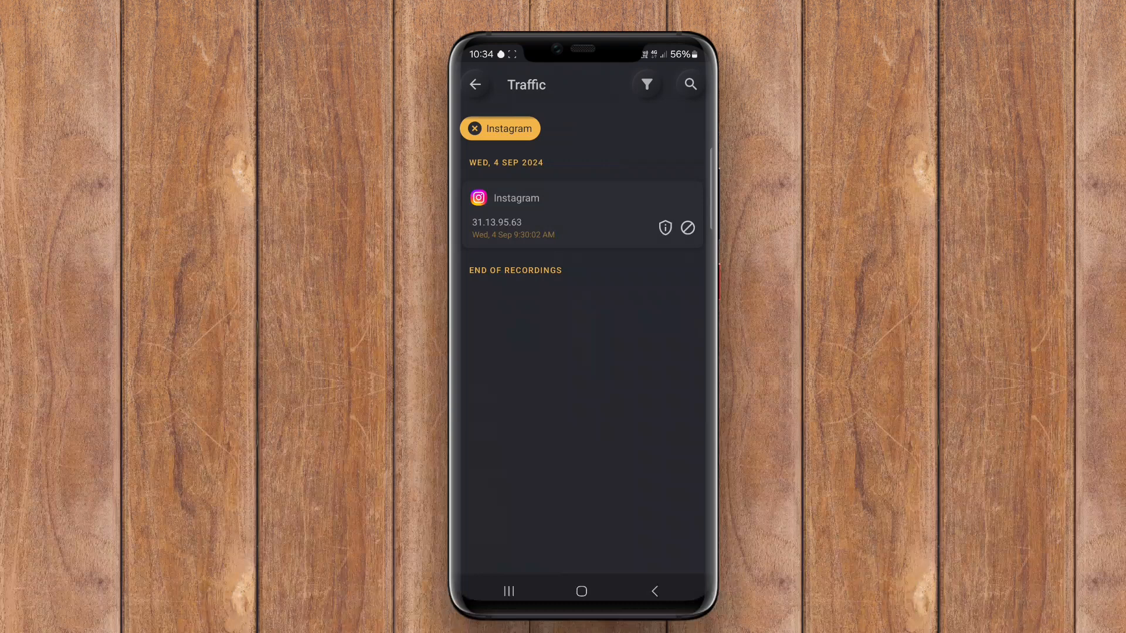
pyautogui.click(477, 129)
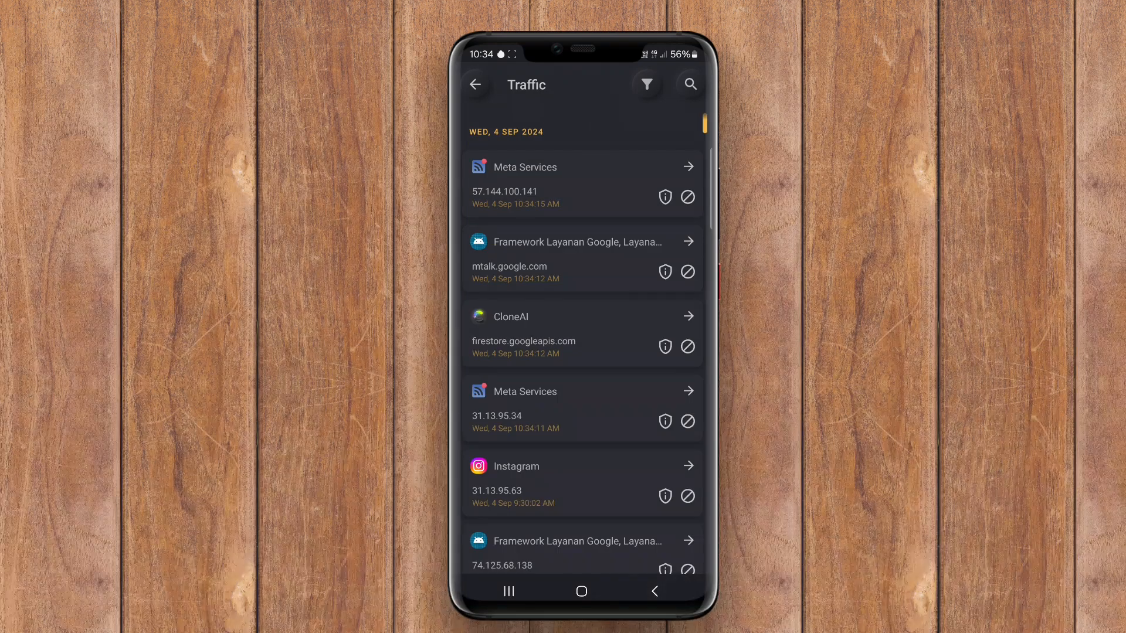
pyautogui.scroll(-3)
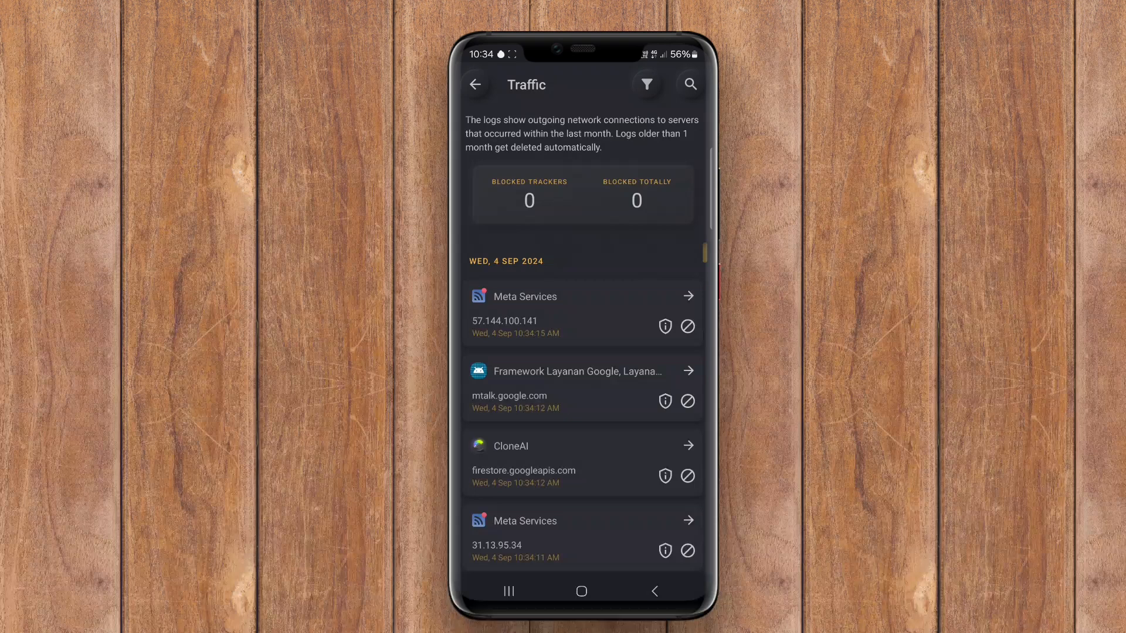
# - Block then unblock the Meta Services connection to 57.144.100.141 and return home
pyautogui.click(687, 326)
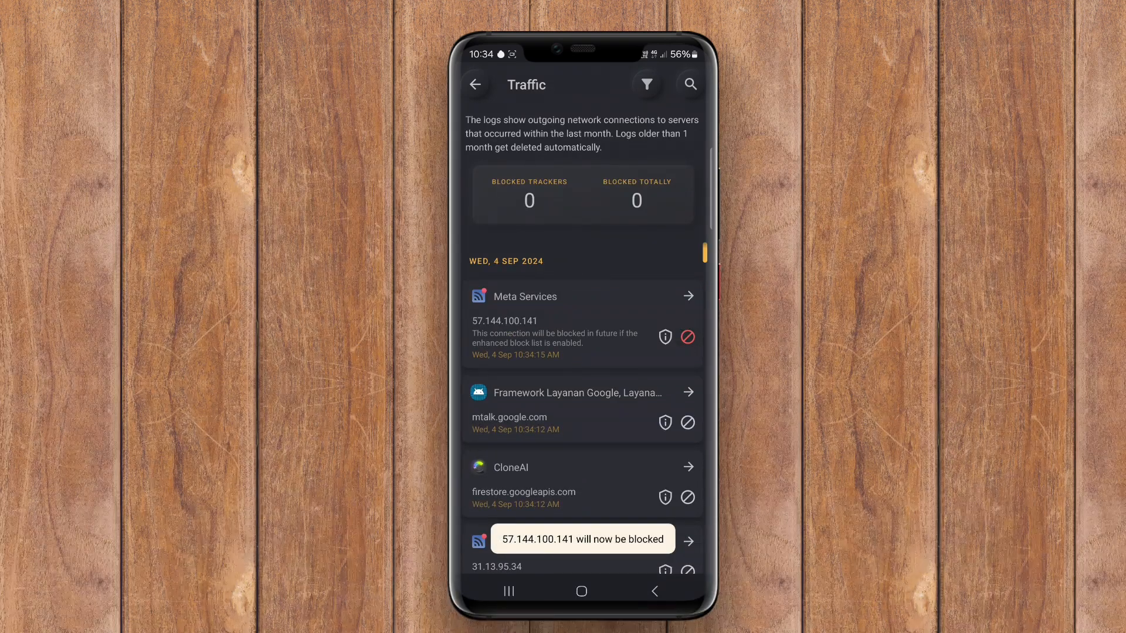
pyautogui.click(687, 337)
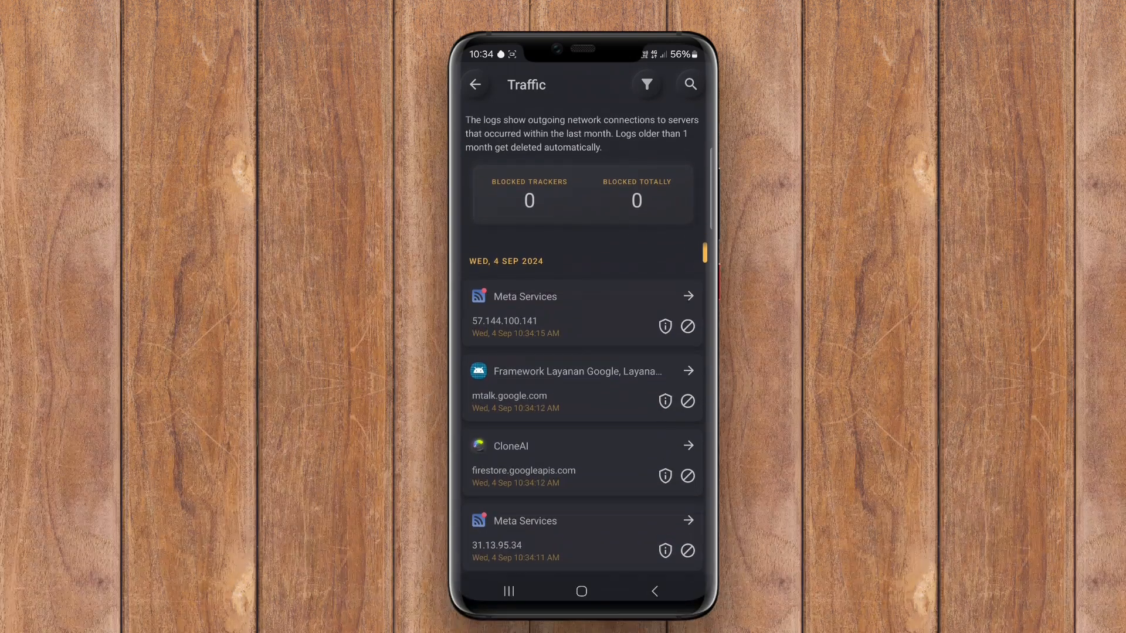
pyautogui.click(475, 85)
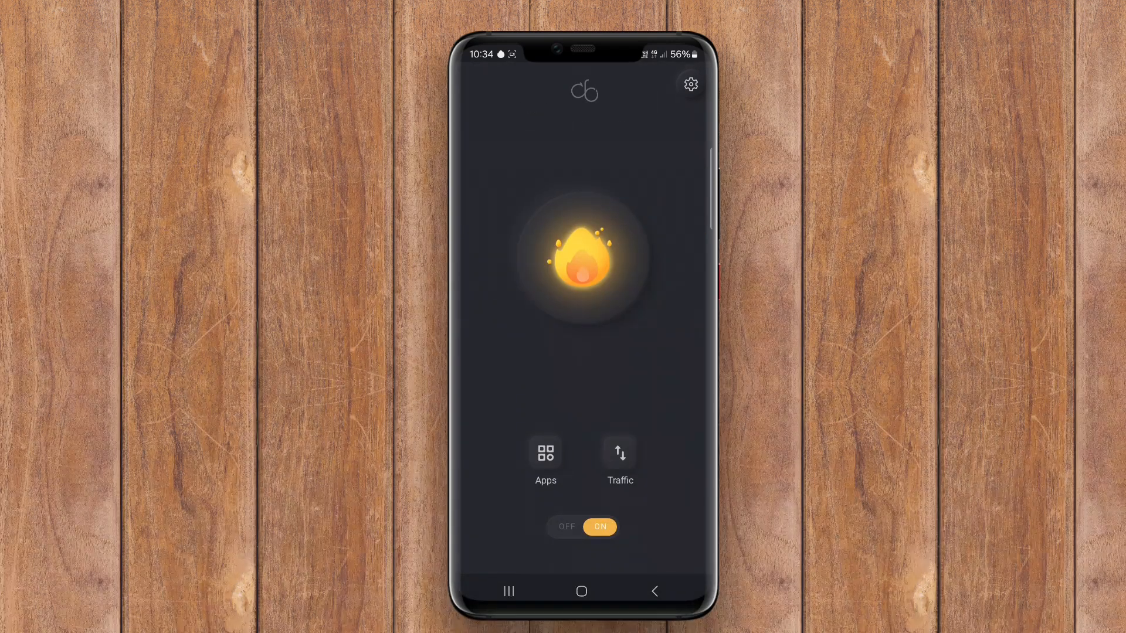
# - Show the installed Apps list and scroll down to YouTube
pyautogui.click(546, 452)
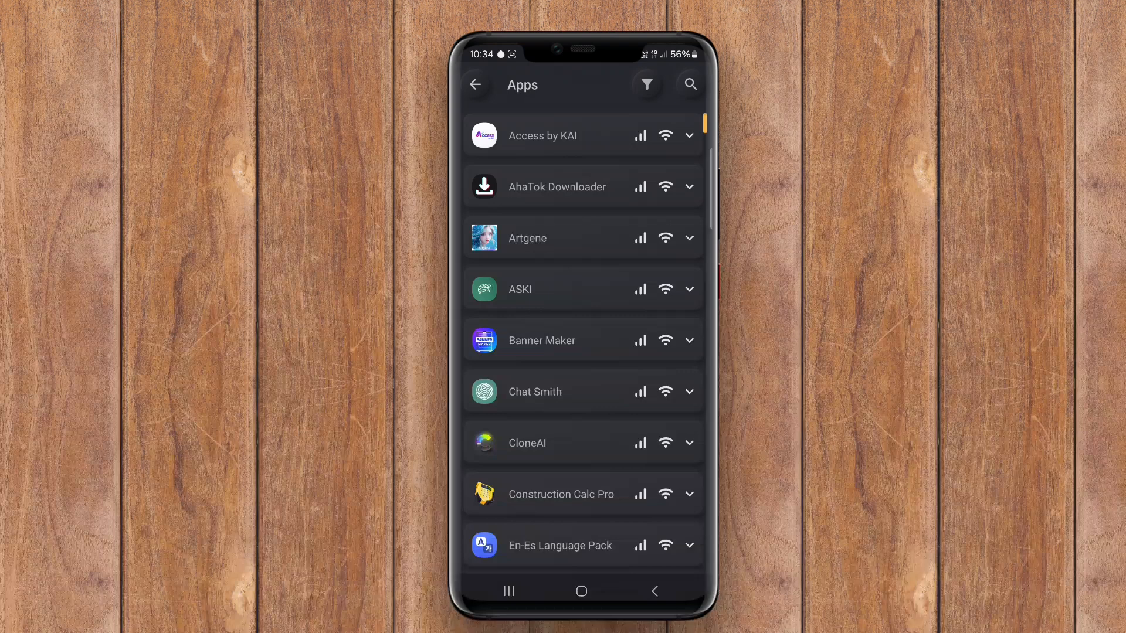
pyautogui.scroll(-3)
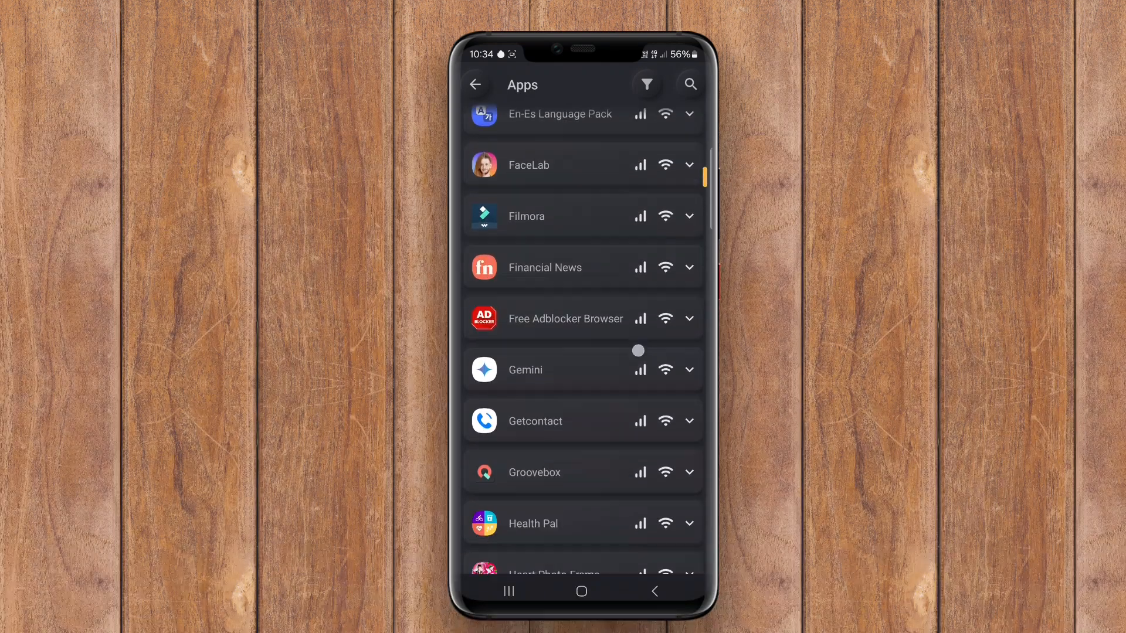
pyautogui.scroll(-3)
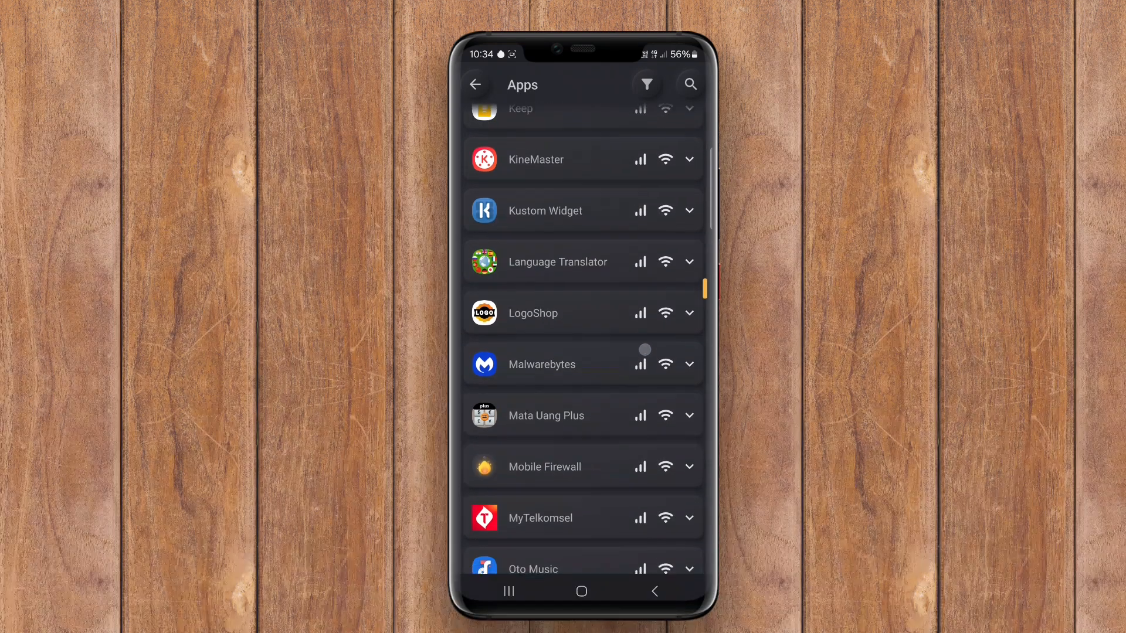
pyautogui.scroll(-3)
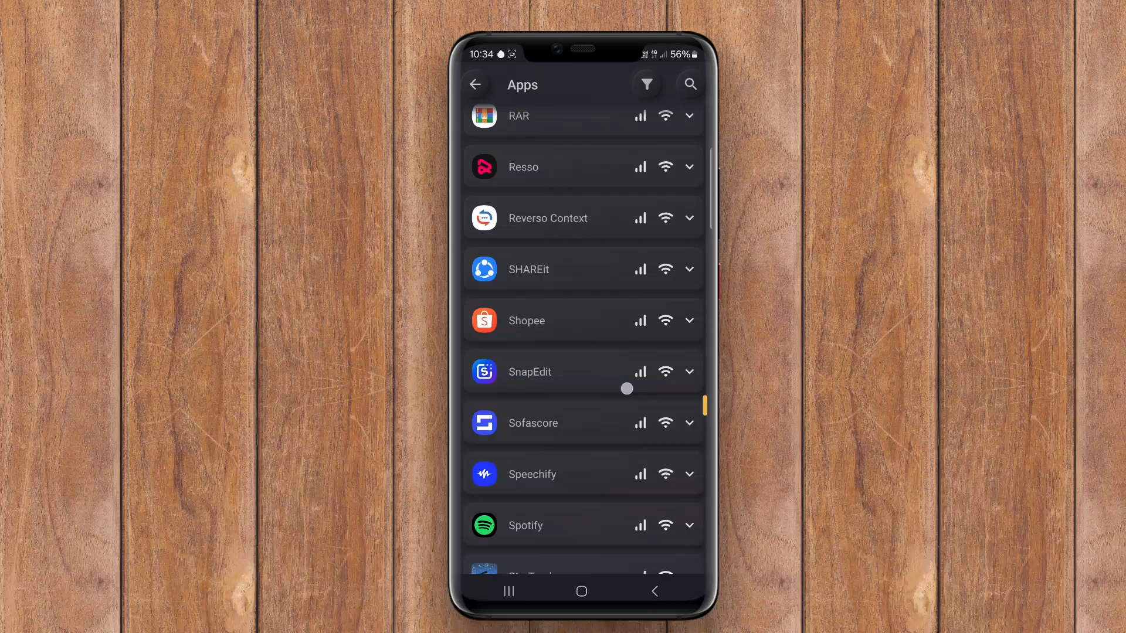
pyautogui.scroll(-3)
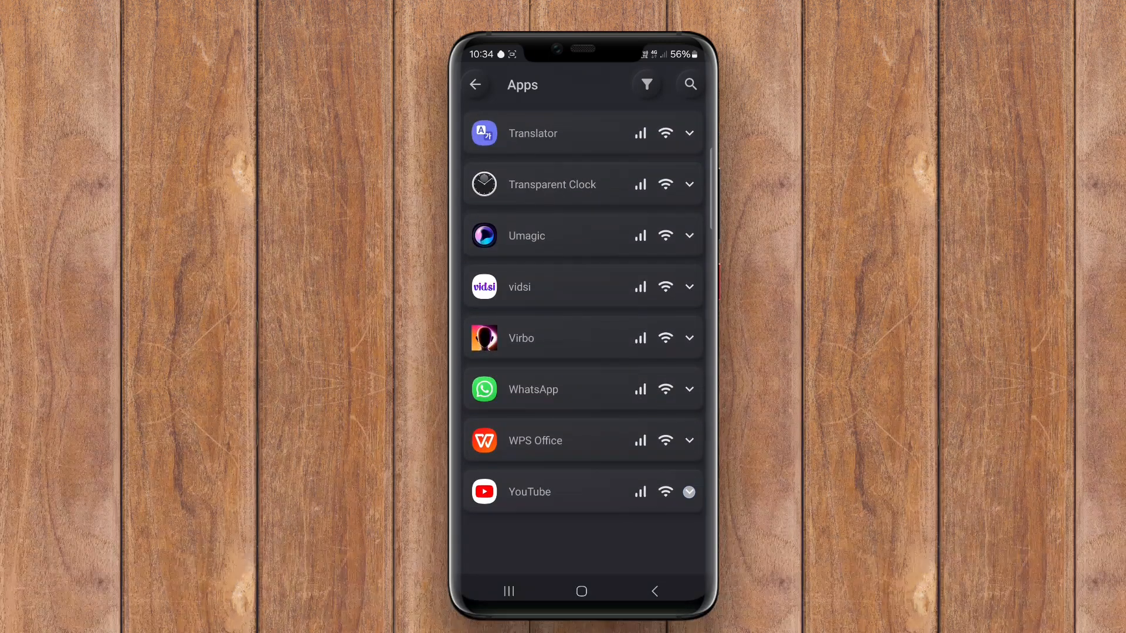
# - Expand YouTube's per-app settings and toggle its Whitelist checkbox
pyautogui.click(689, 492)
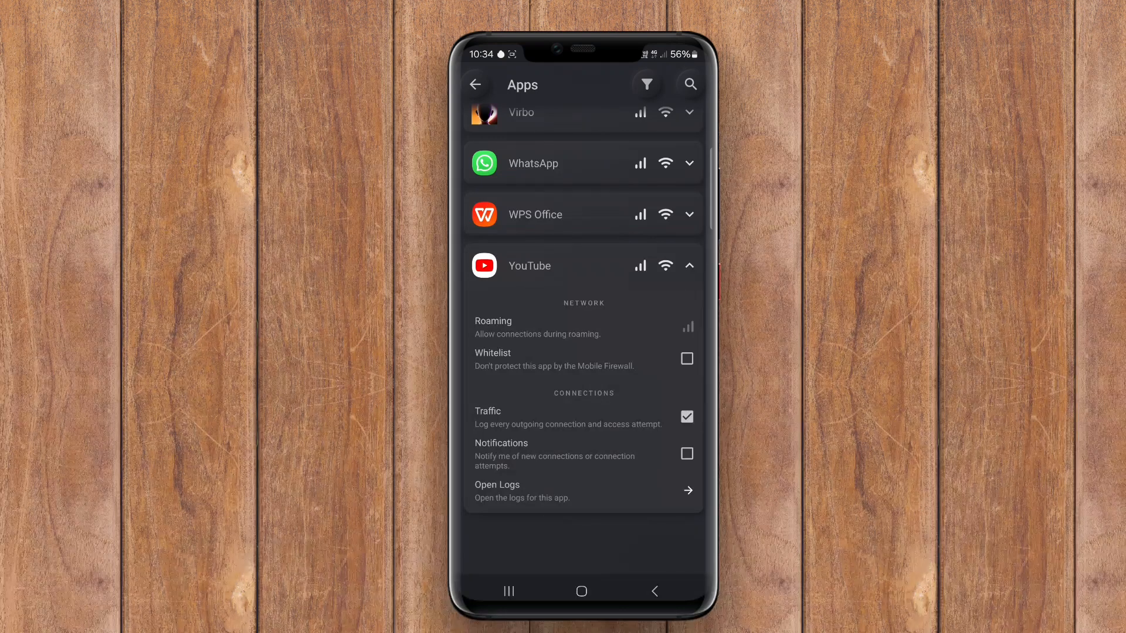
pyautogui.click(688, 359)
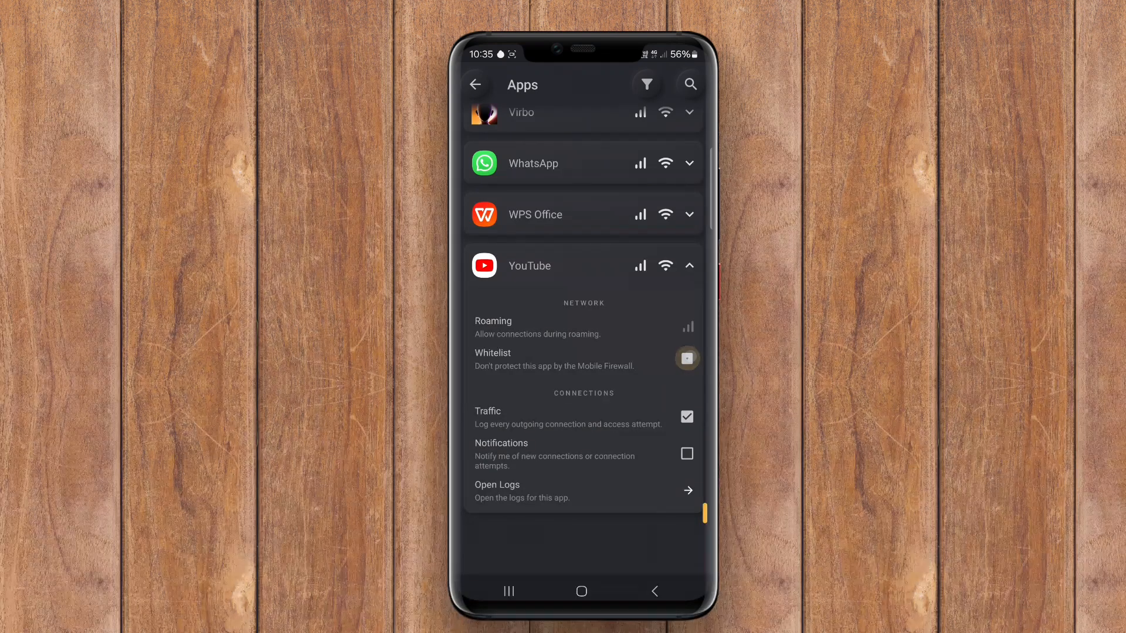